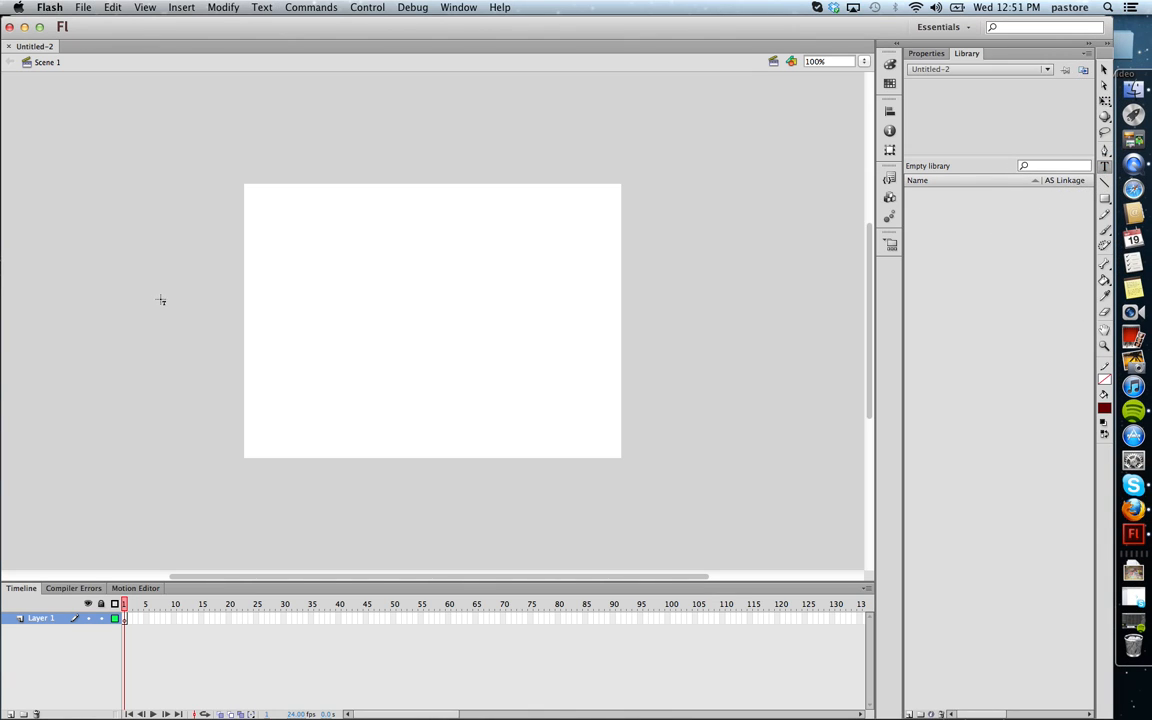
- Create a text box left of the stage reading 'hello' and nudge it toward the stage
drag(136, 260, 136, 312)
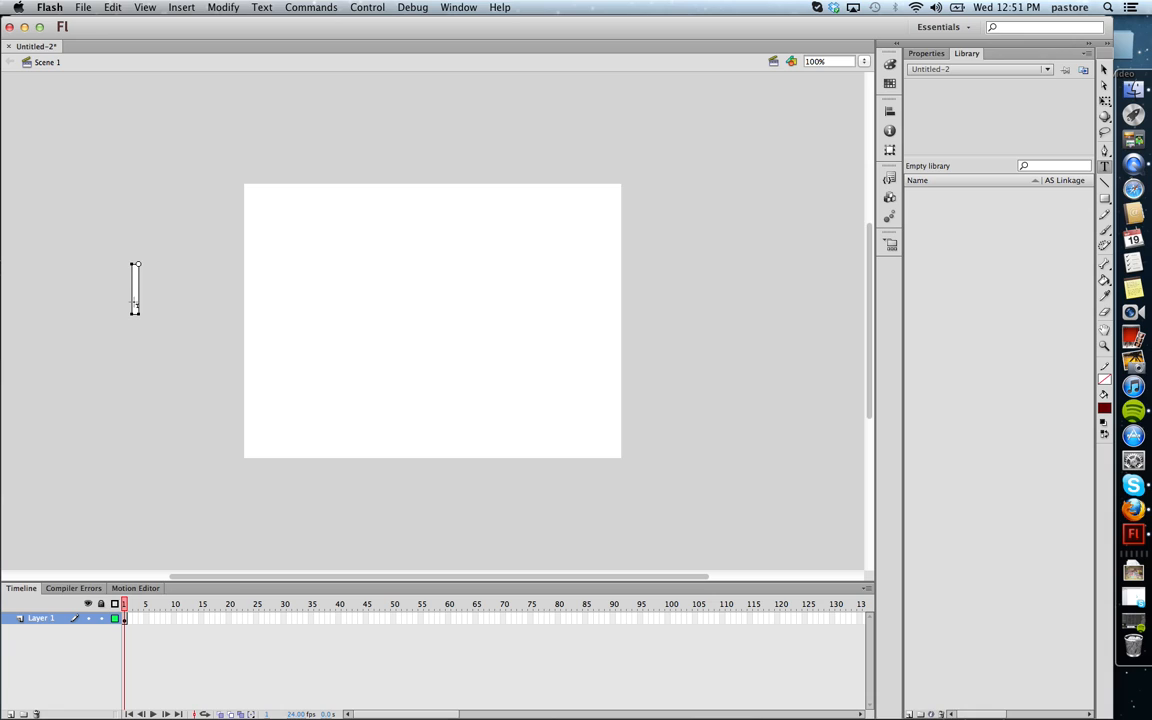
text(hello)
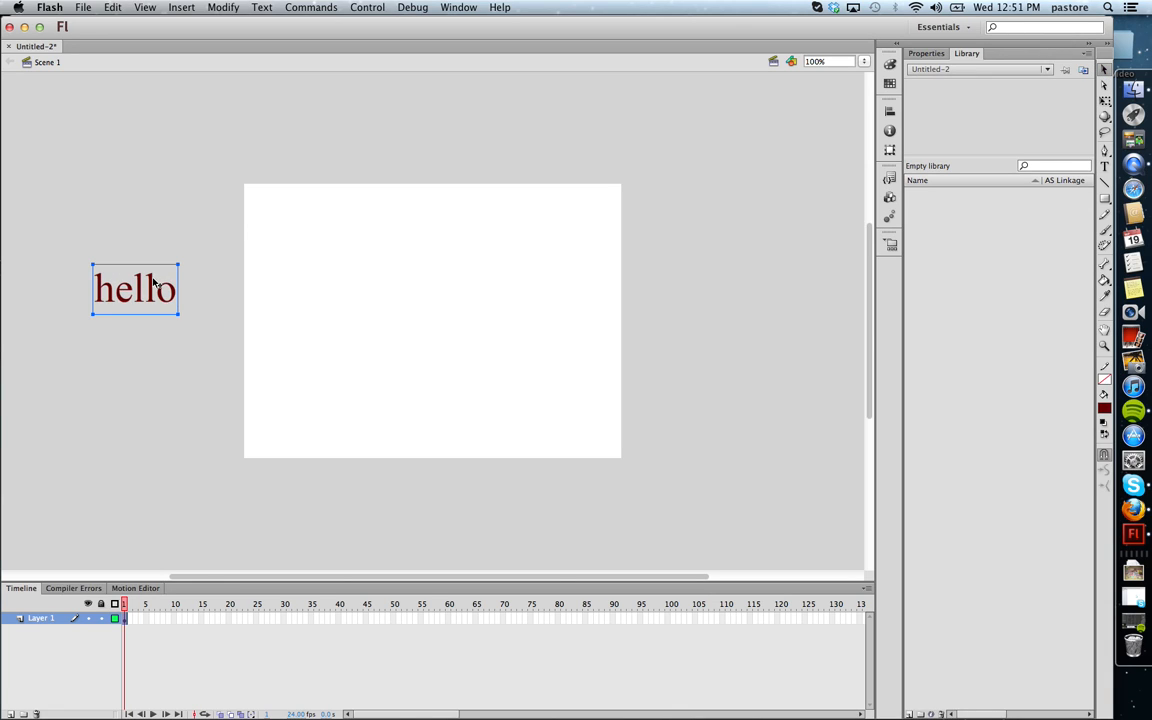
drag(136, 288, 184, 288)
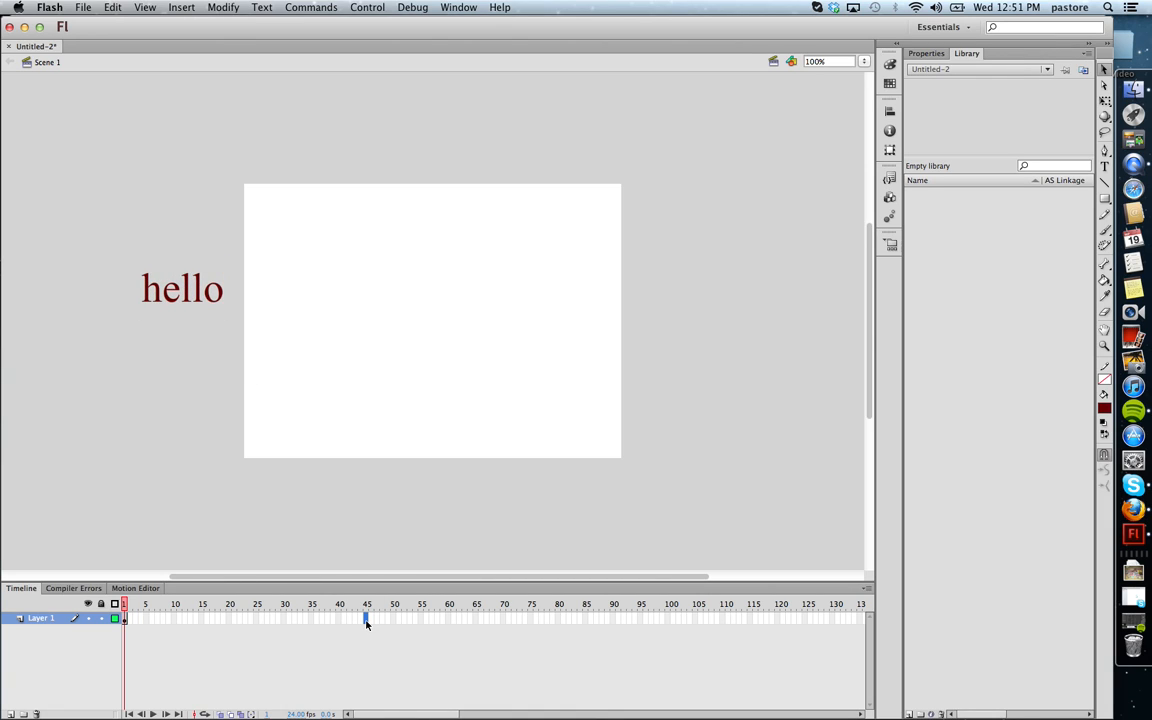
- Extend the text layer to frame 45 and start a motion tween on it
right_click(366, 618)
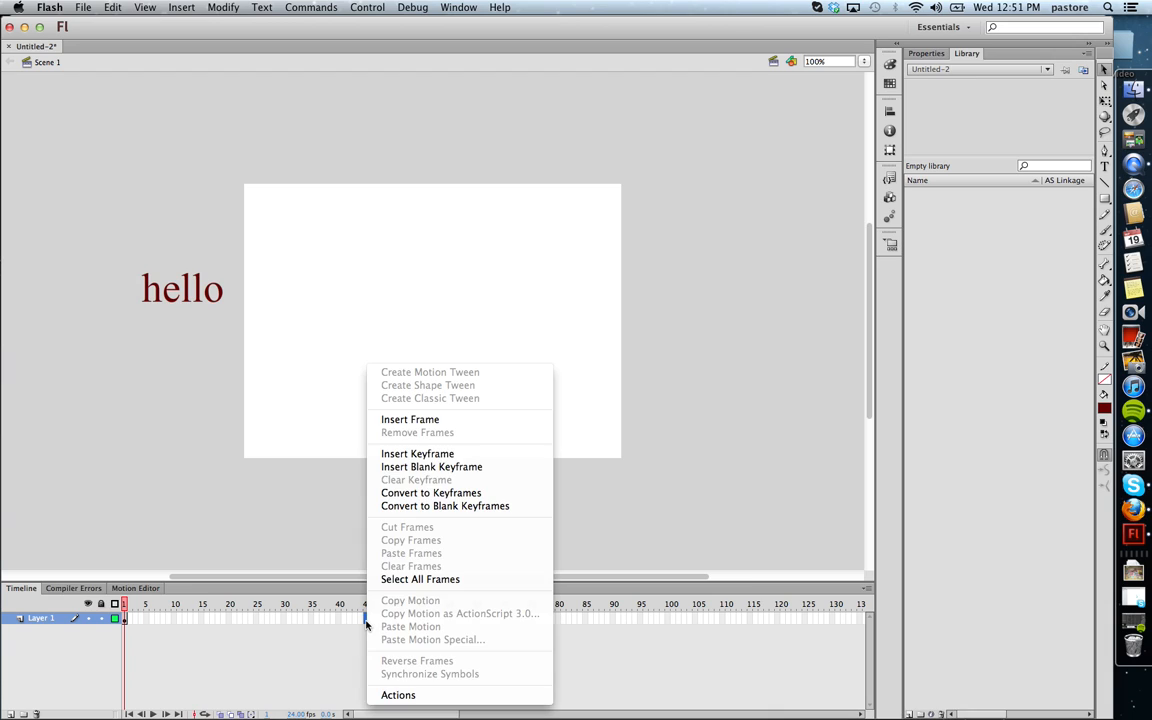
mouse_move(410, 420)
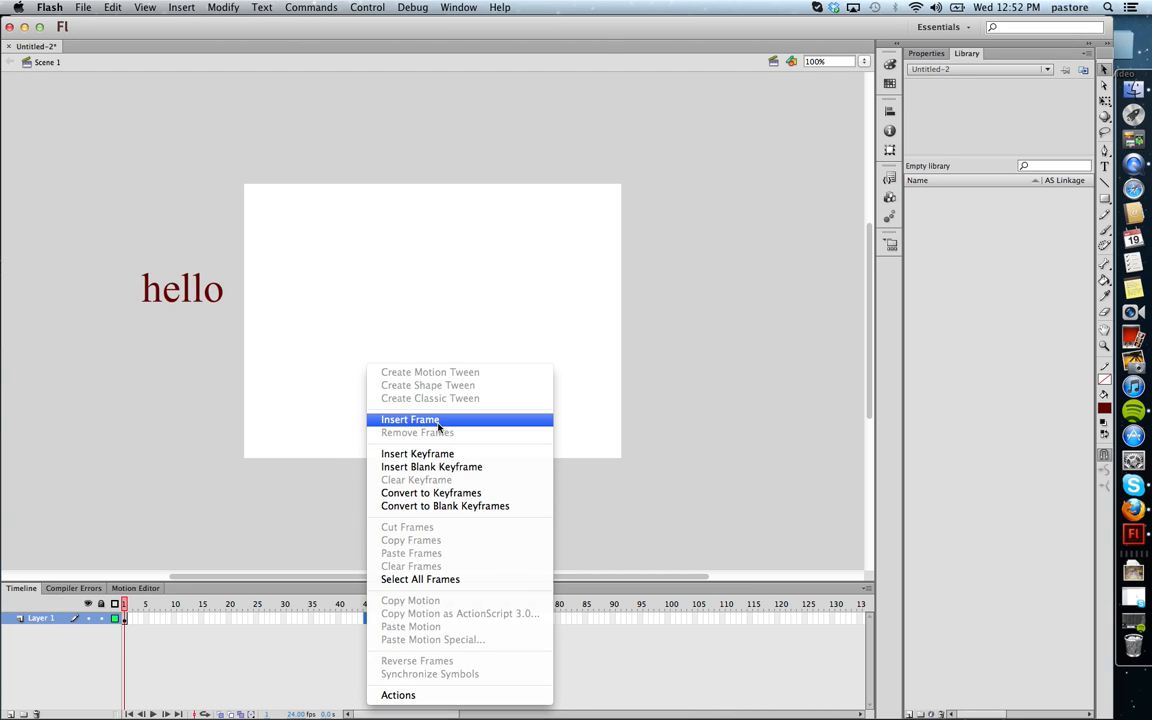
click(410, 420)
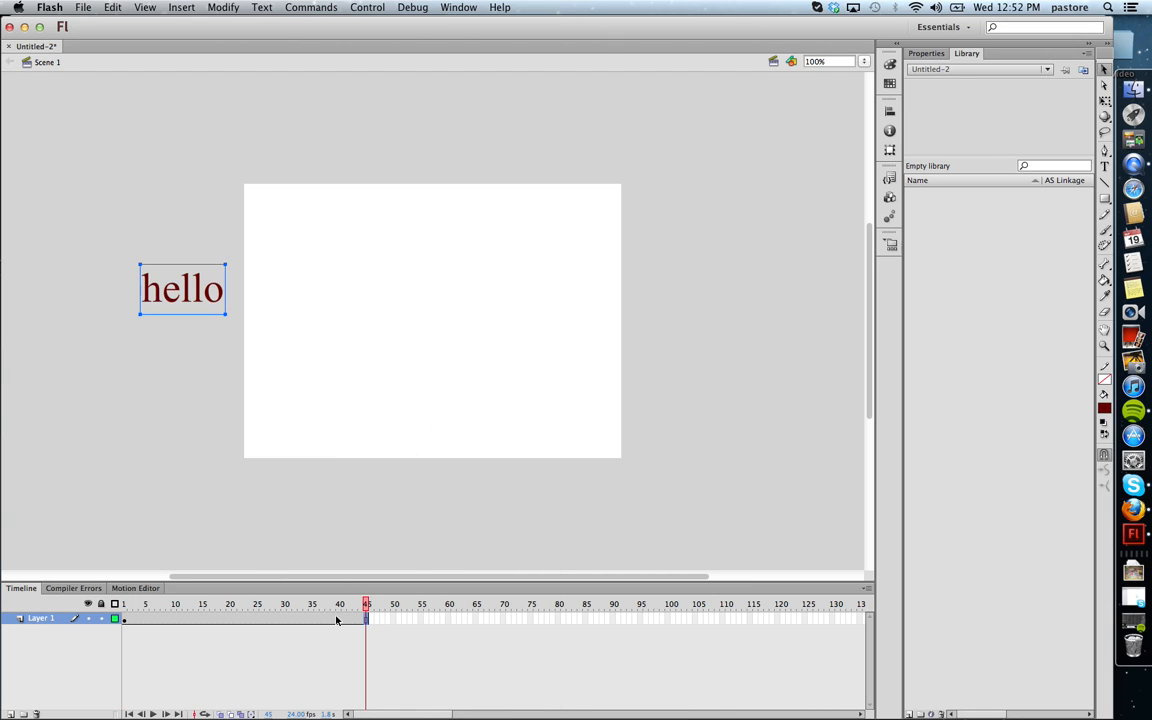
right_click(336, 618)
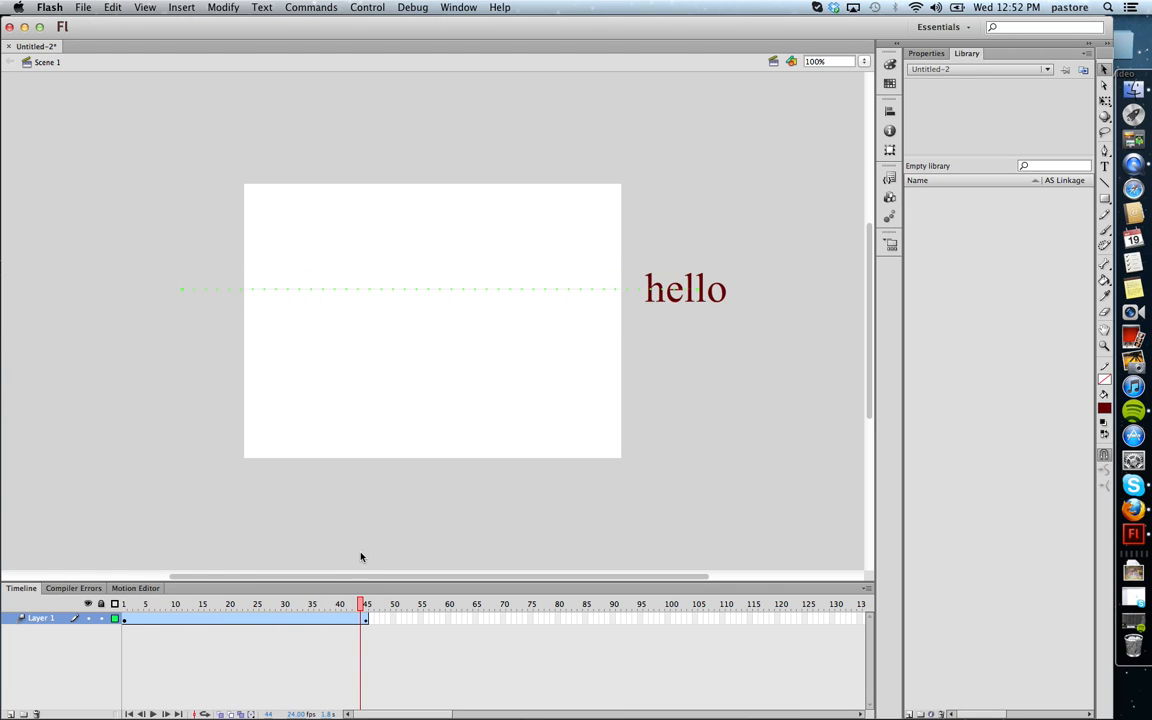
- Select the hello text at the tween's end position to nudge it right
click(686, 288)
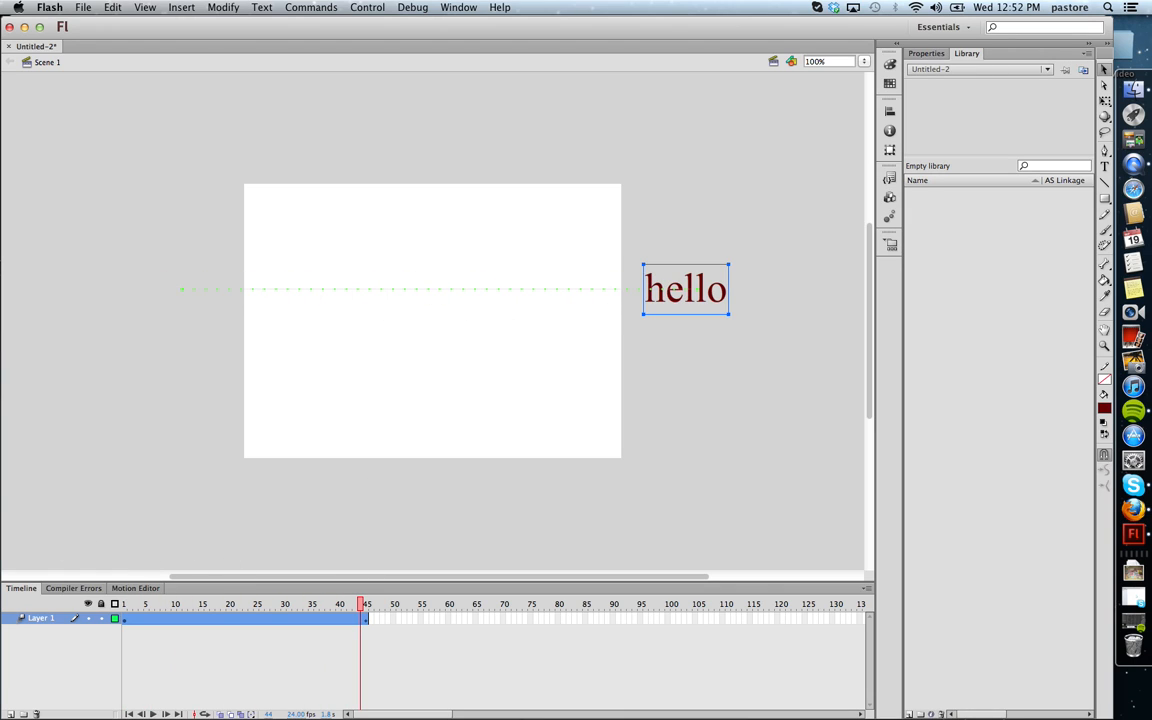
mouse_move(368, 316)
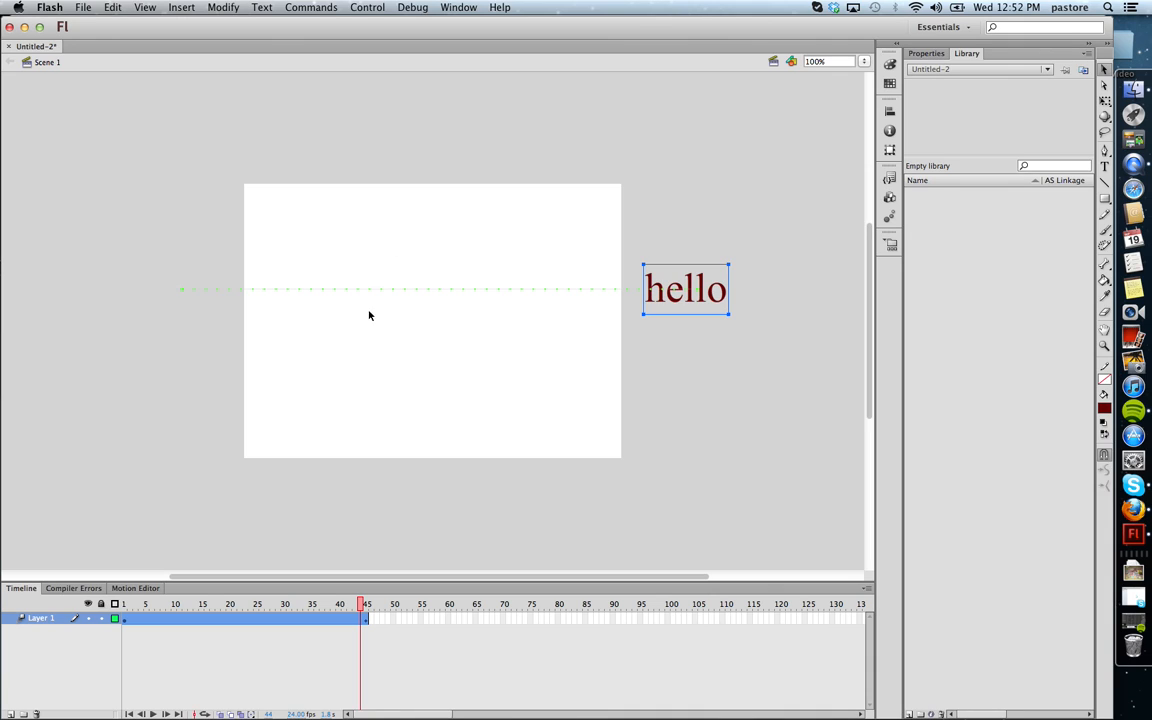
mouse_move(602, 268)
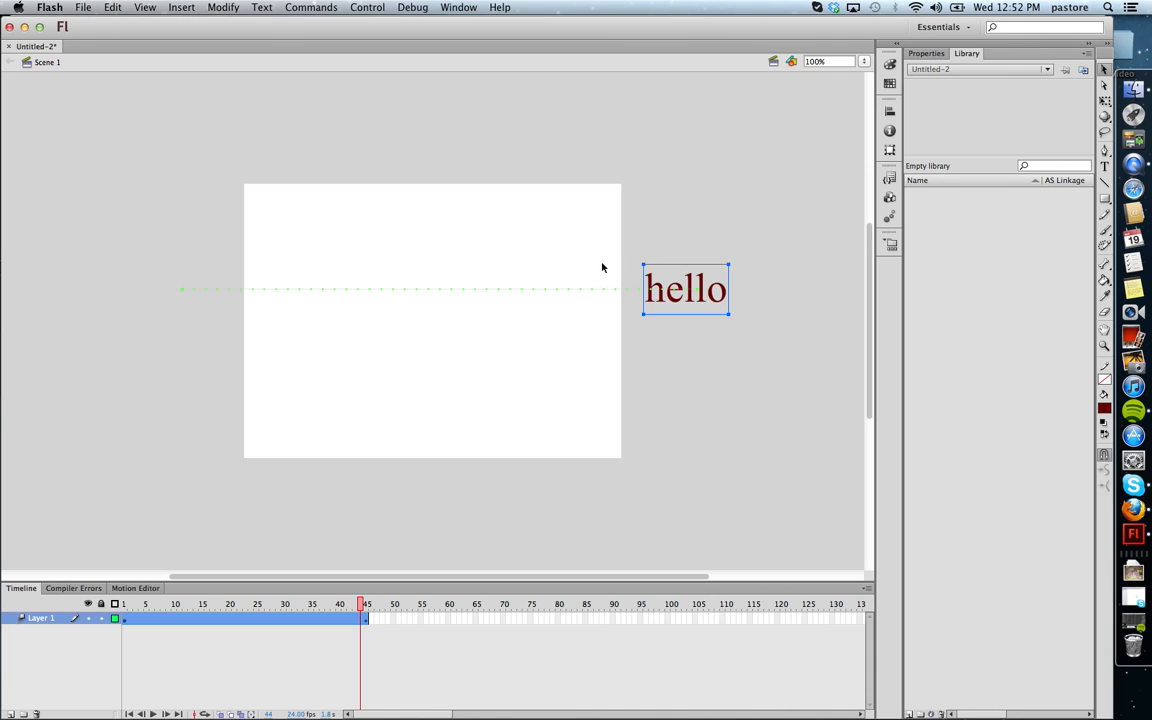
mouse_move(322, 476)
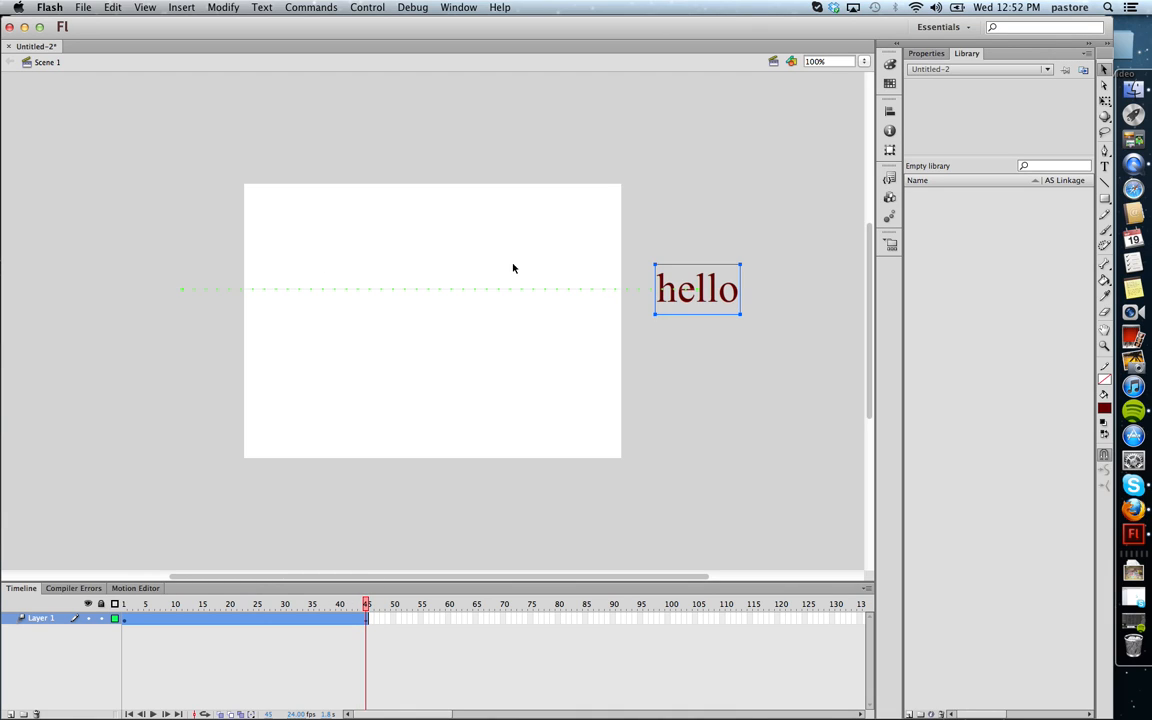
mouse_move(364, 240)
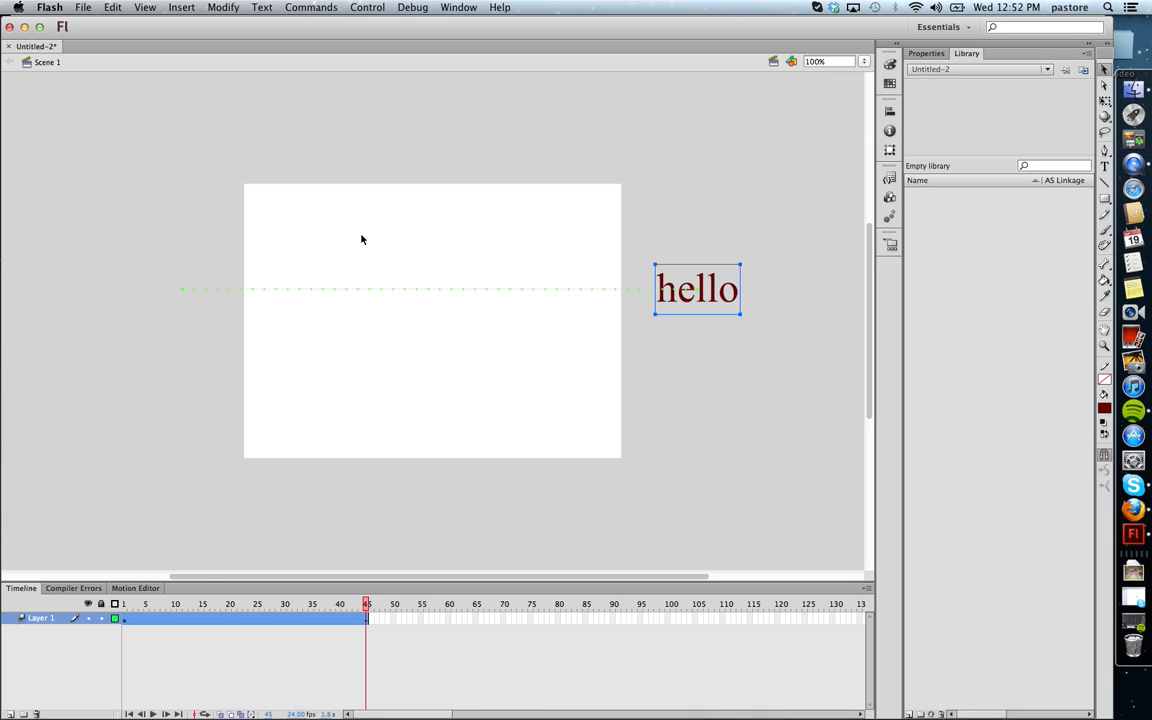
mouse_move(196, 436)
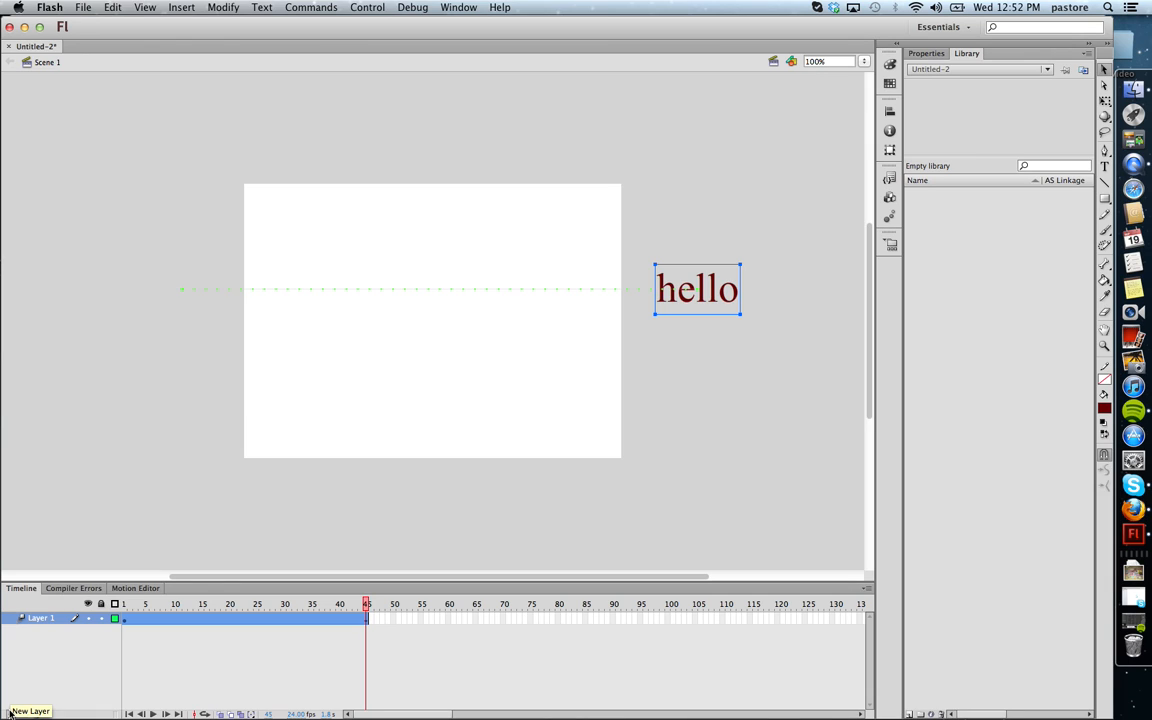
- Add Layer 2 and draw a dark red rectangle across the stage centre
click(12, 710)
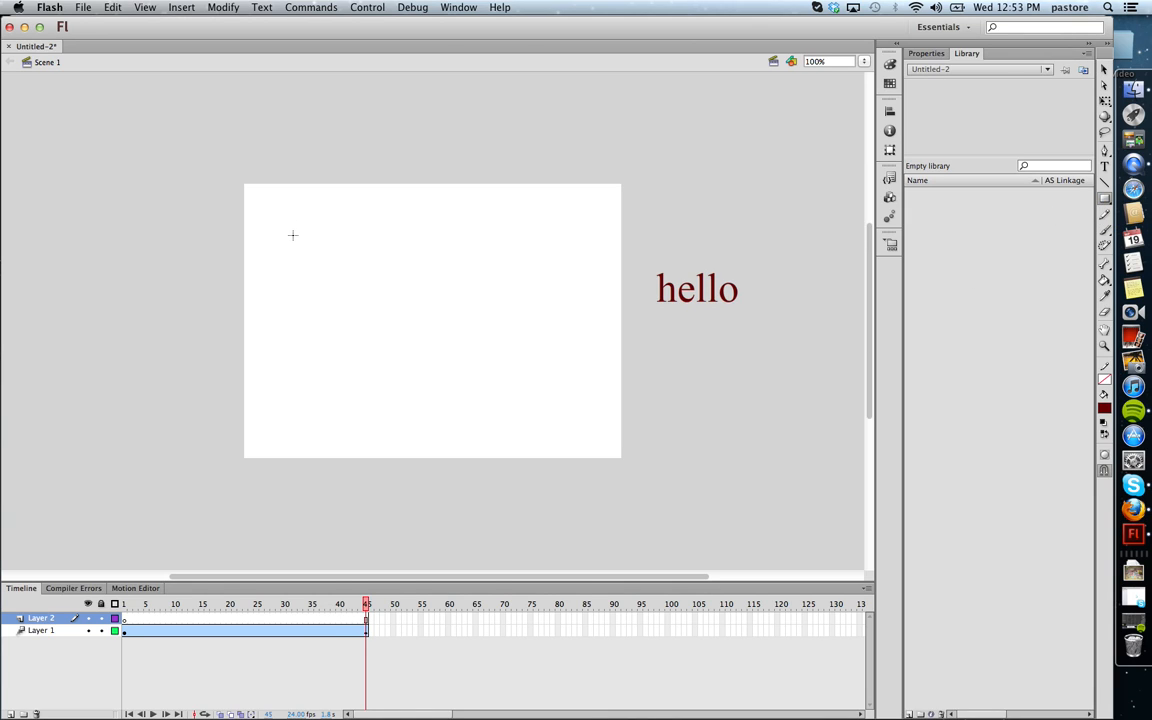
drag(342, 236, 372, 348)
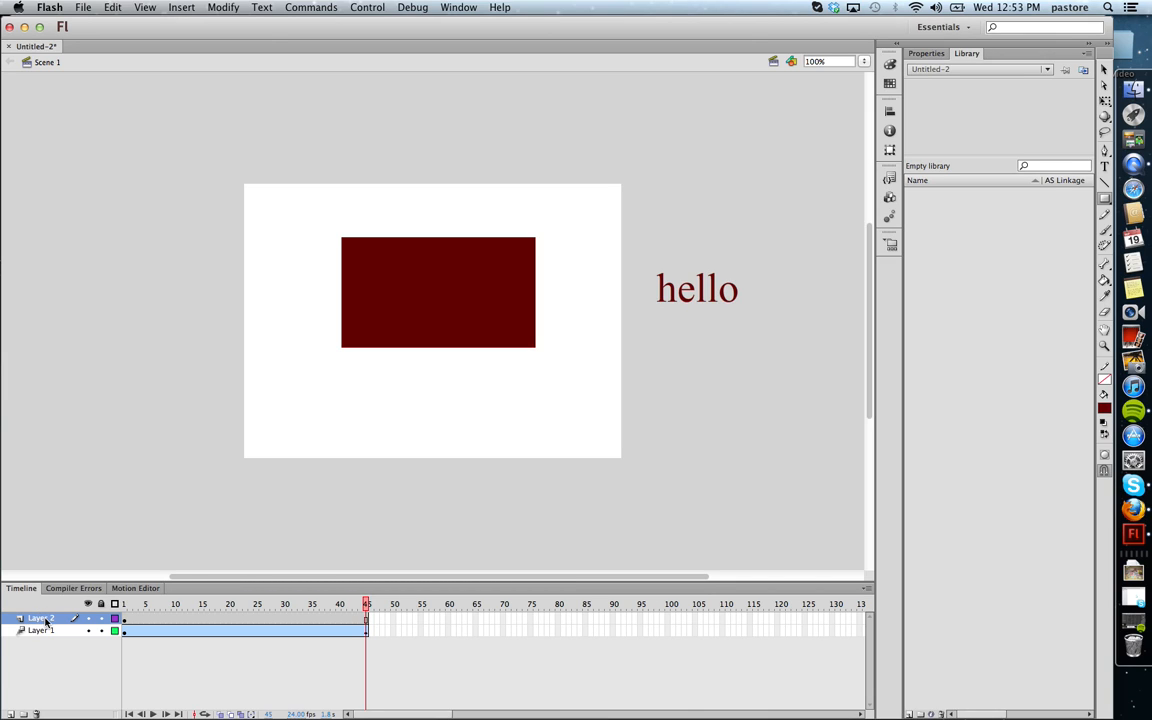
- Bring up the layer options for the rectangle layer to choose Mask
right_click(40, 618)
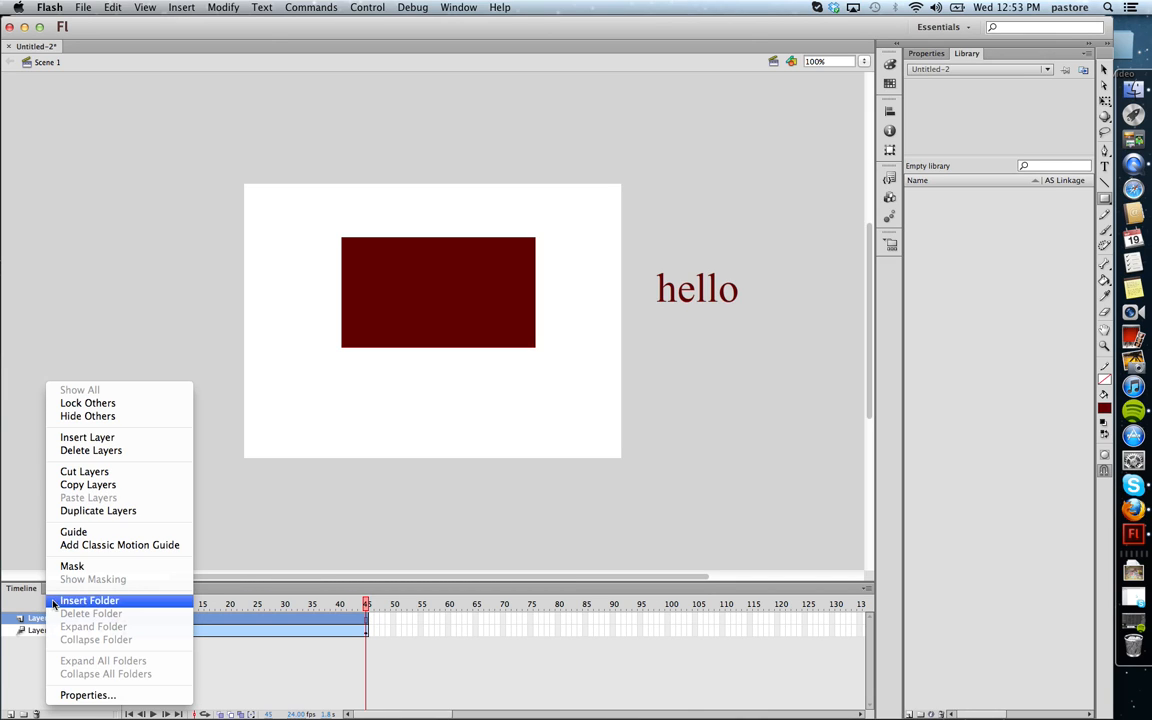
mouse_move(96, 566)
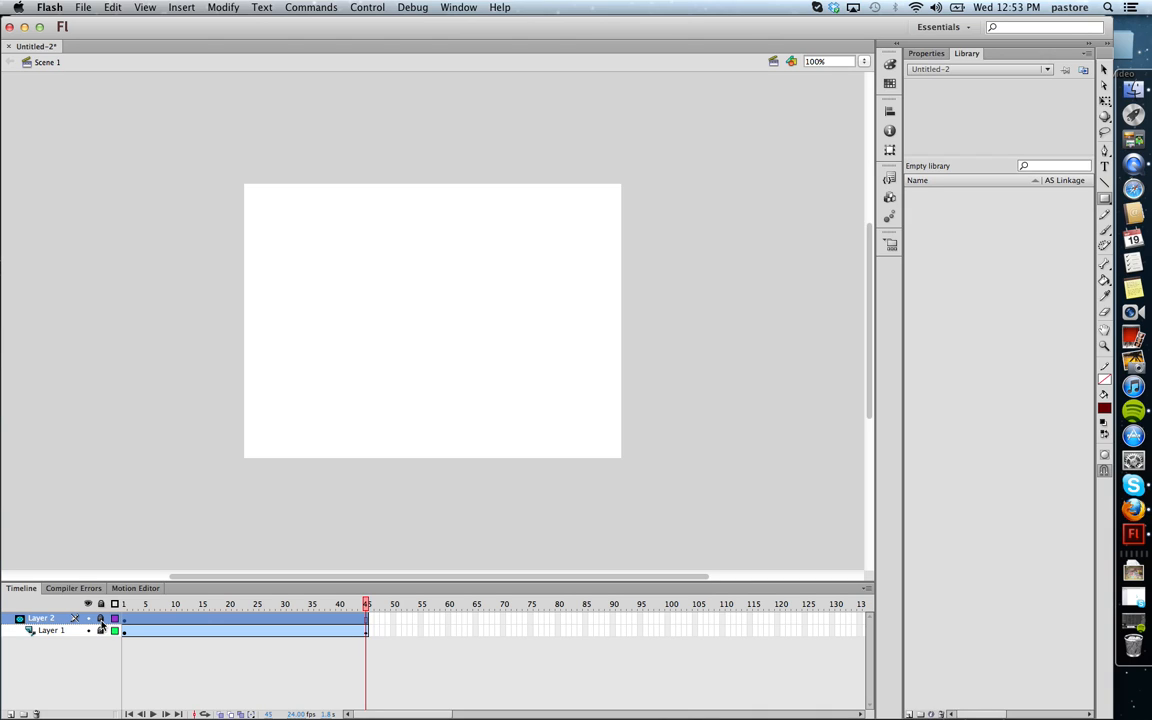
mouse_move(248, 514)
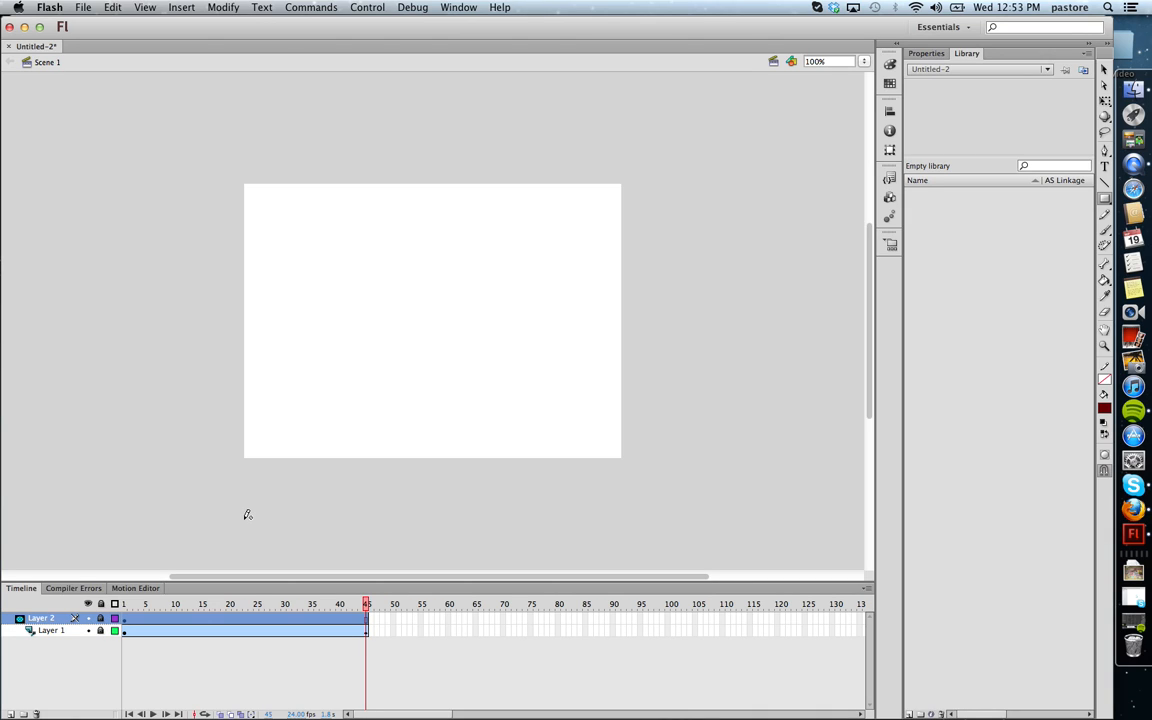
mouse_move(244, 522)
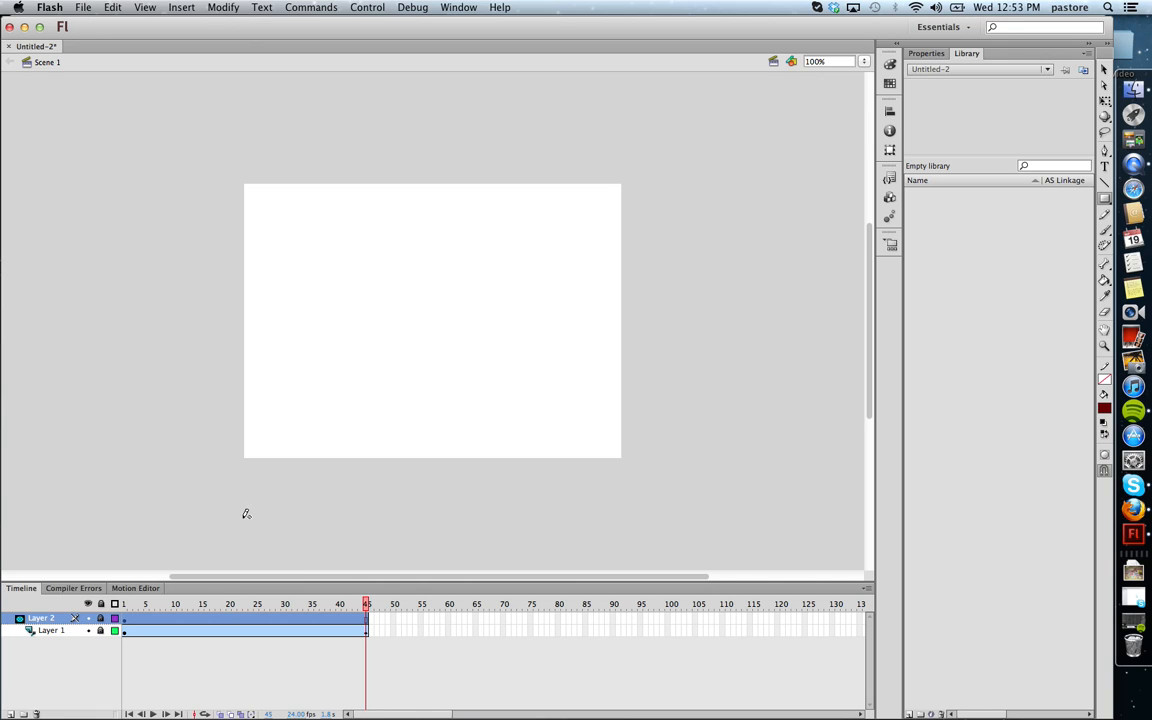
mouse_move(332, 518)
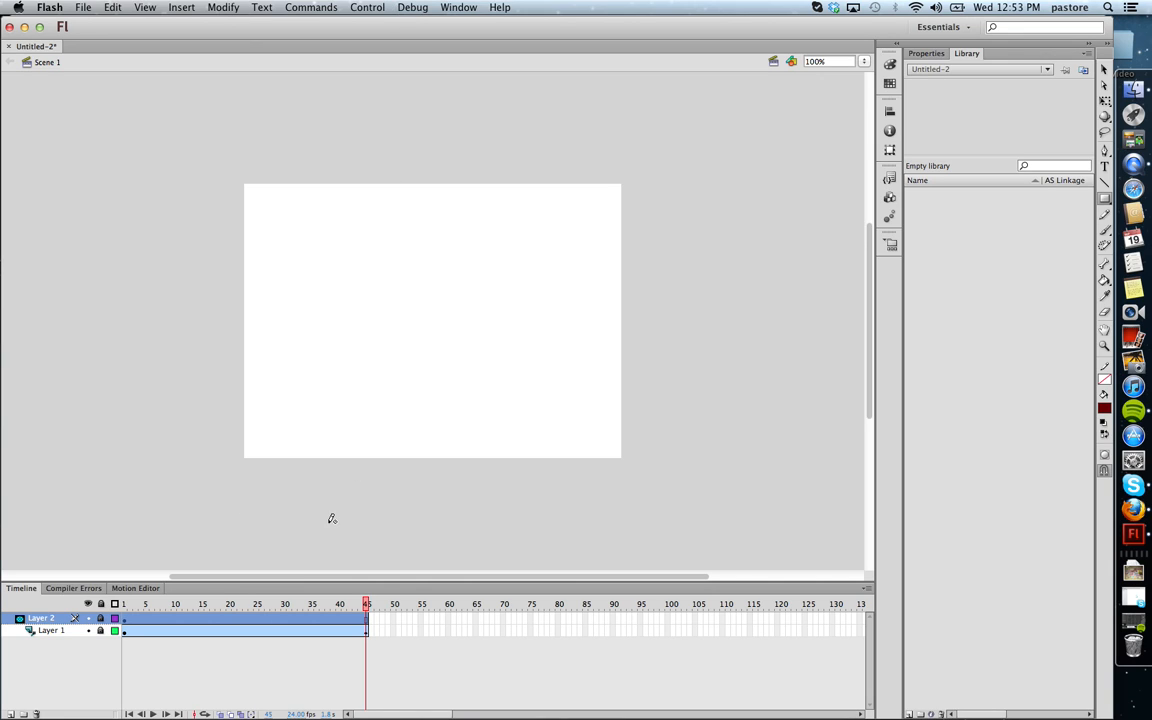
text(hel)
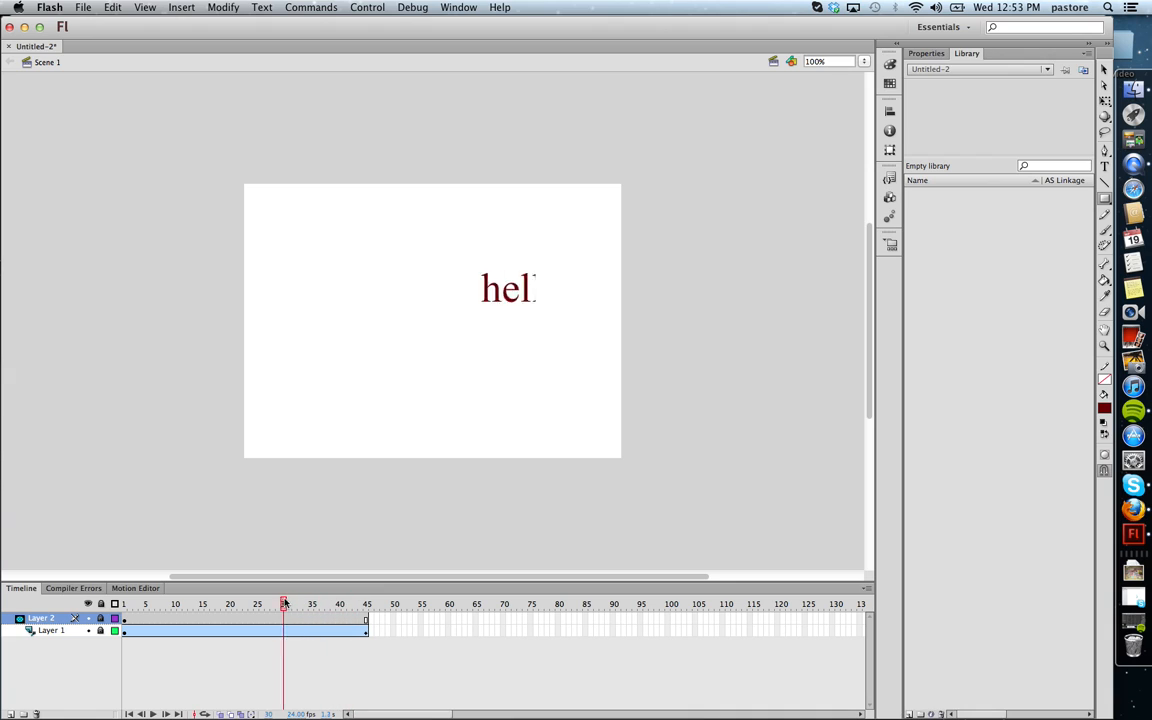
click(208, 604)
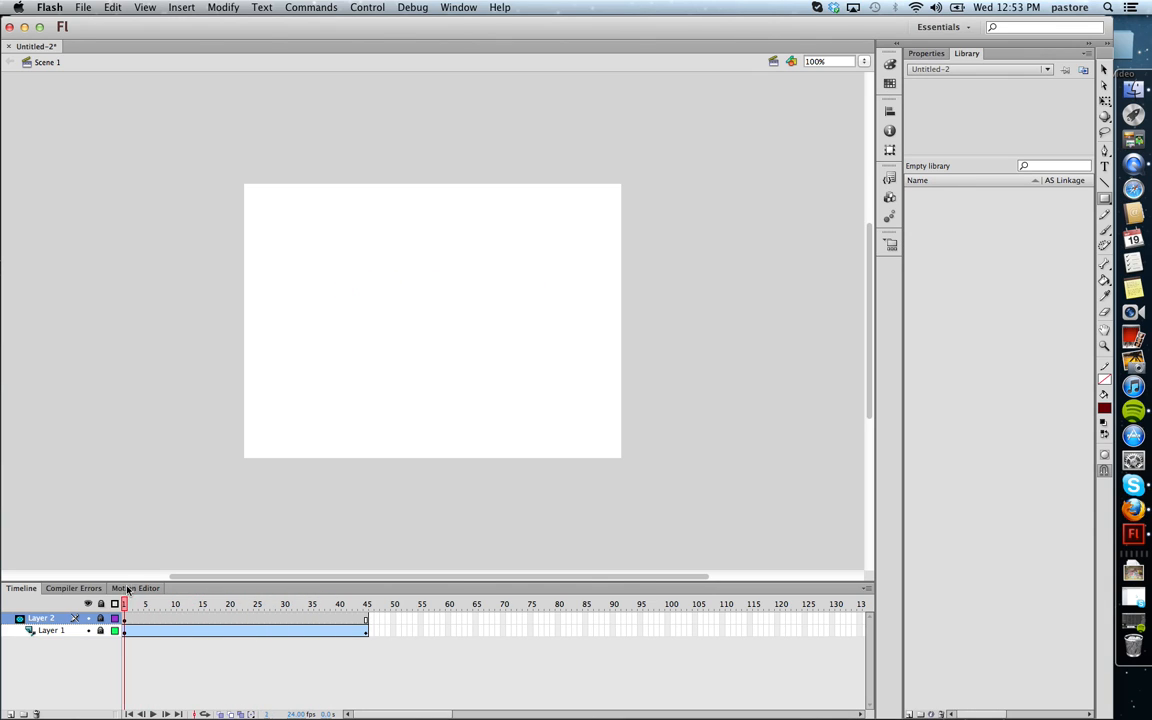
click(368, 8)
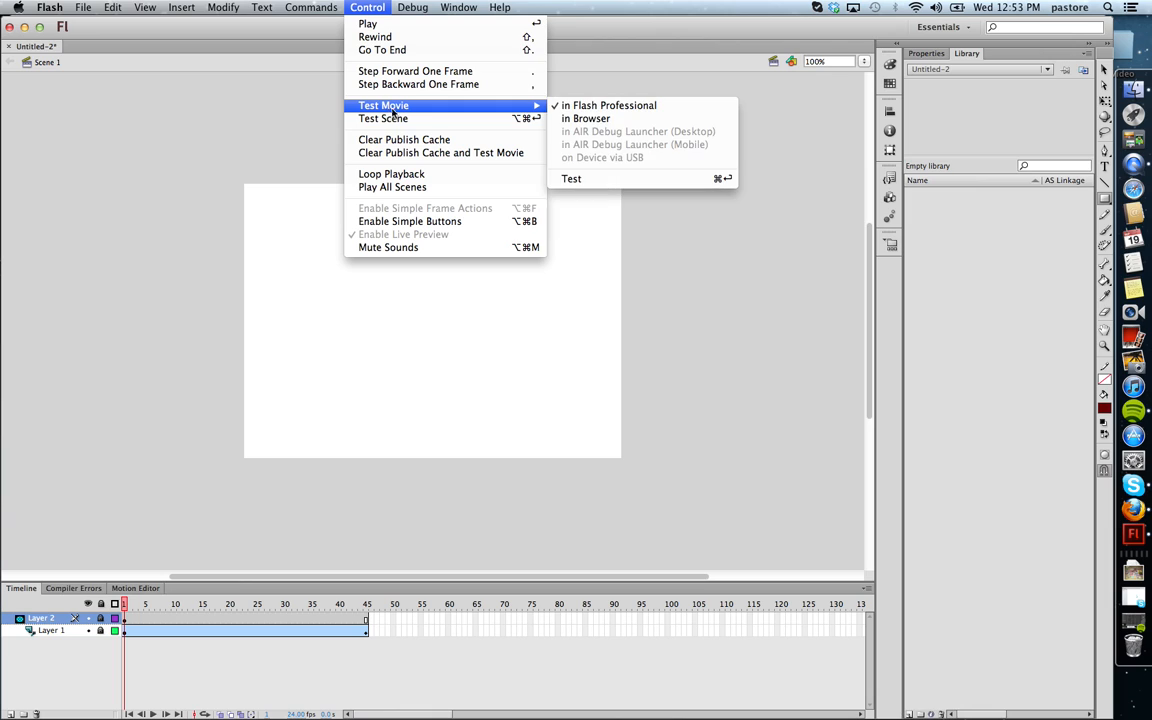
click(608, 104)
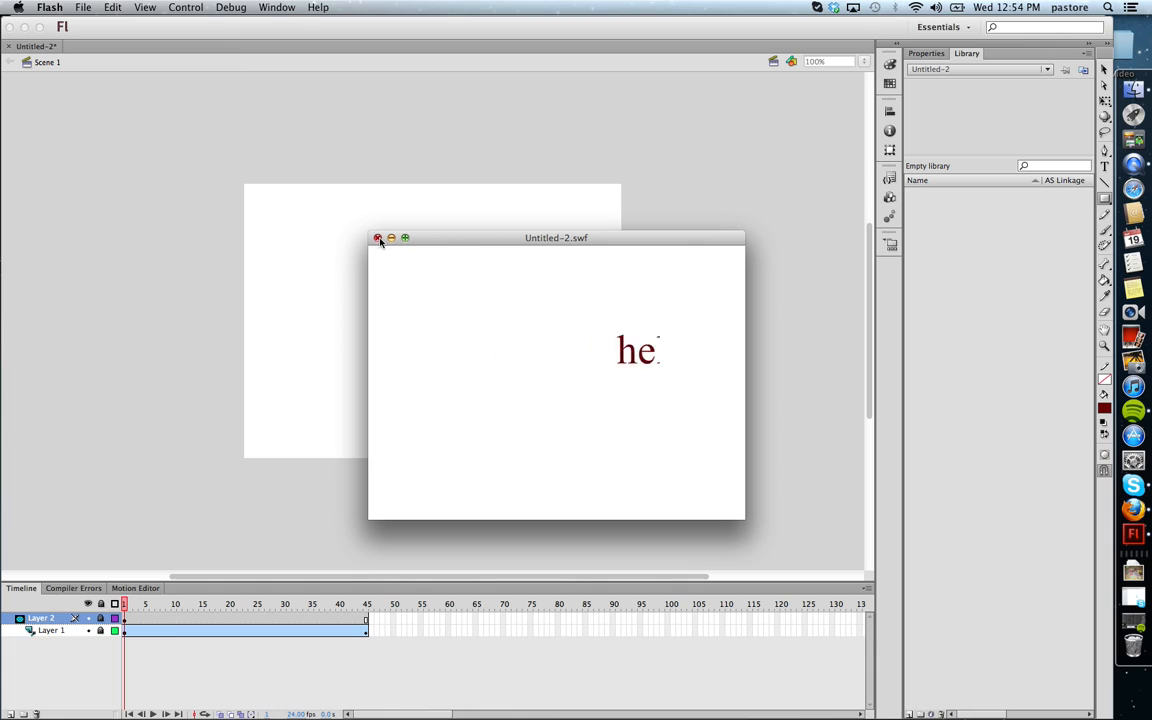
click(378, 238)
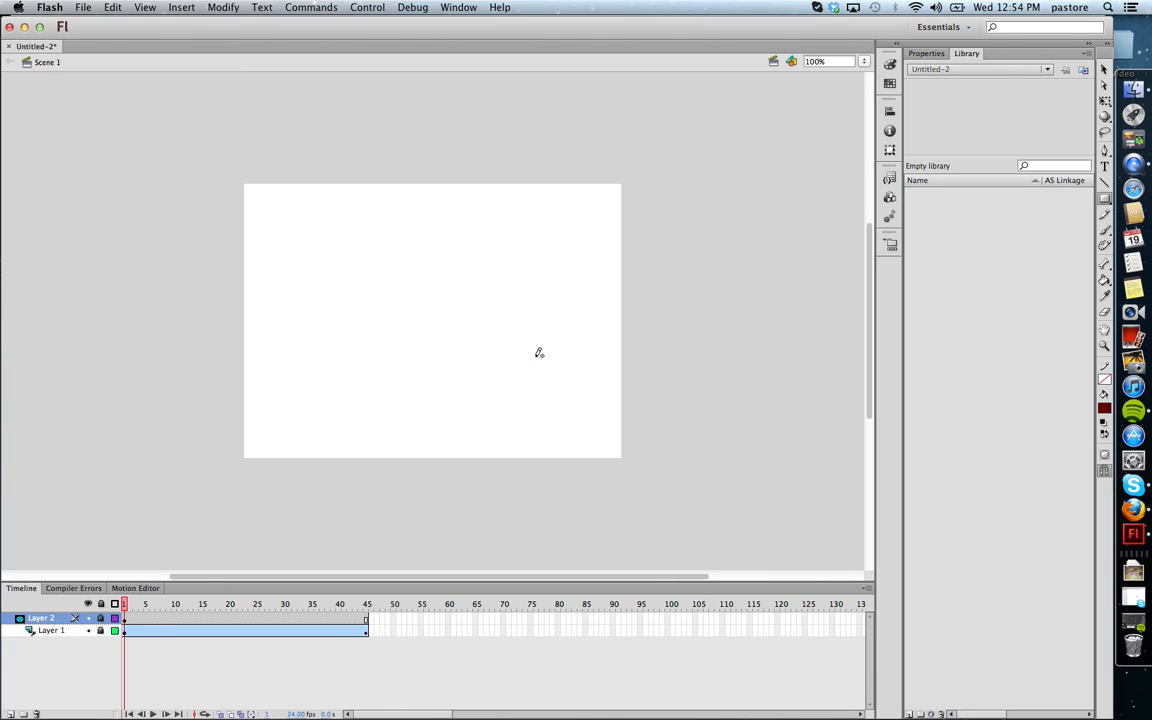